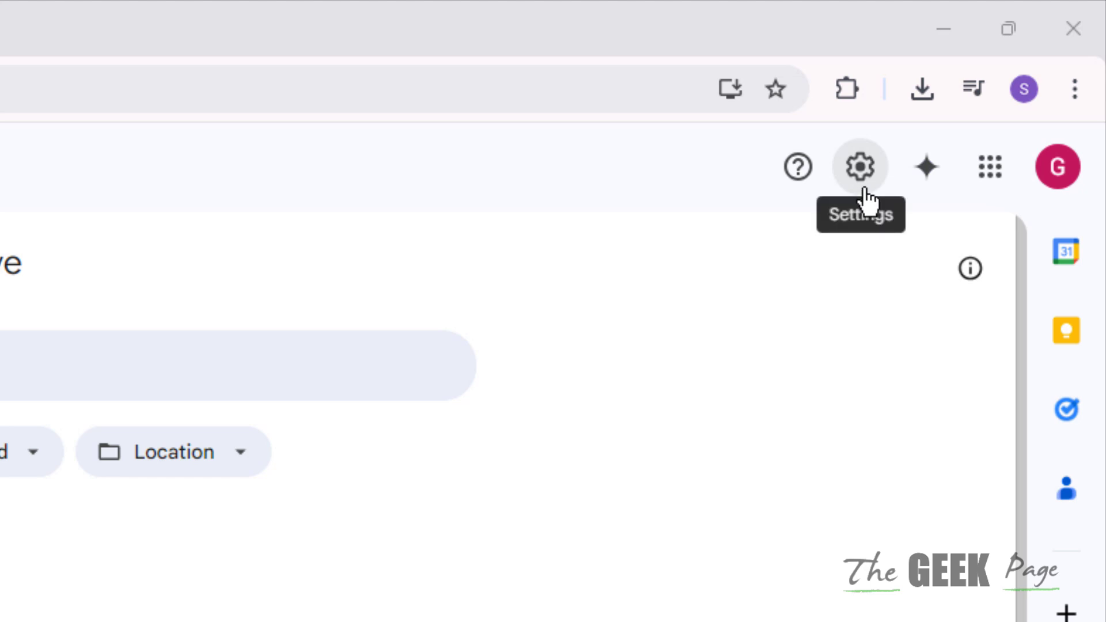
Step: From Drive Settings, show the items taking up the 3.96 GB of used storage
{"action": "left_click", "coordinate": [858, 166]}
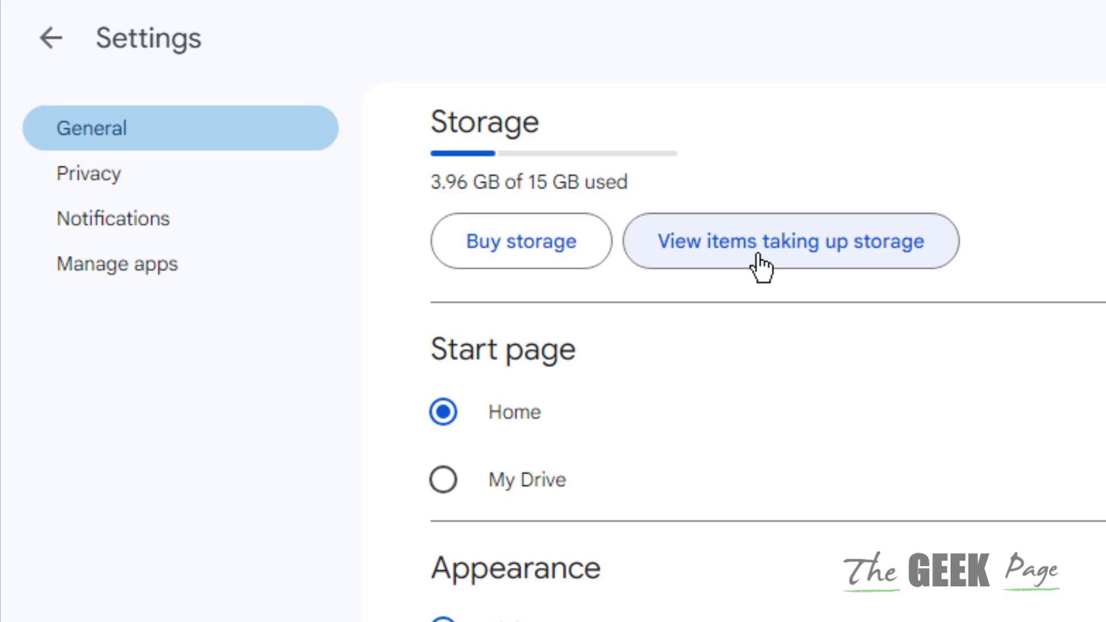
{"action": "left_click", "coordinate": [790, 241]}
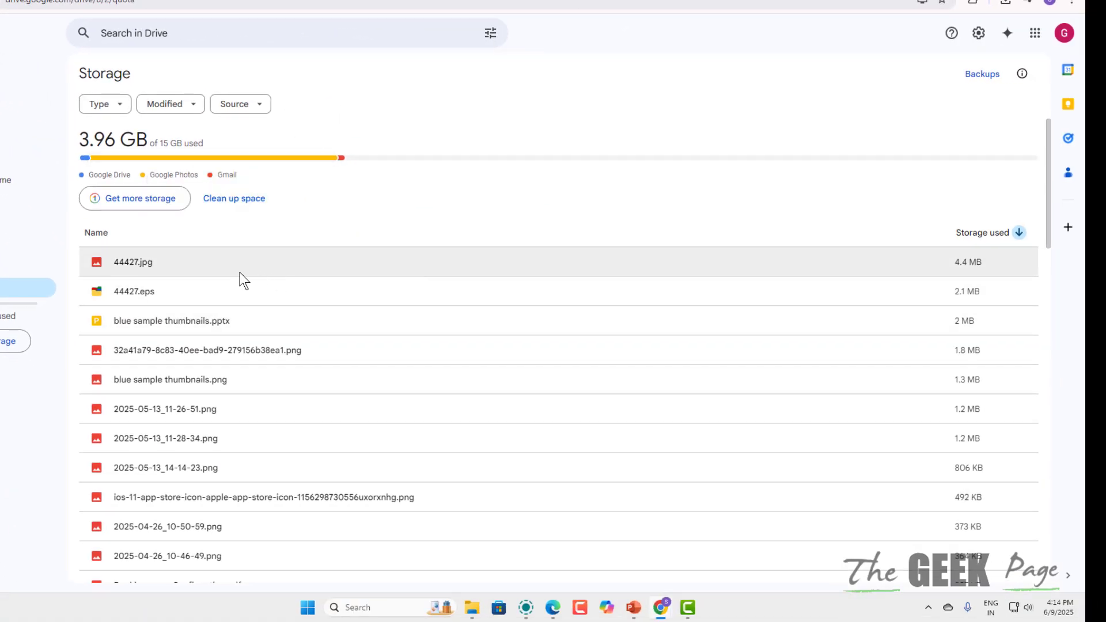
{"action": "scroll", "scroll_direction": "down", "scroll_amount": 3}
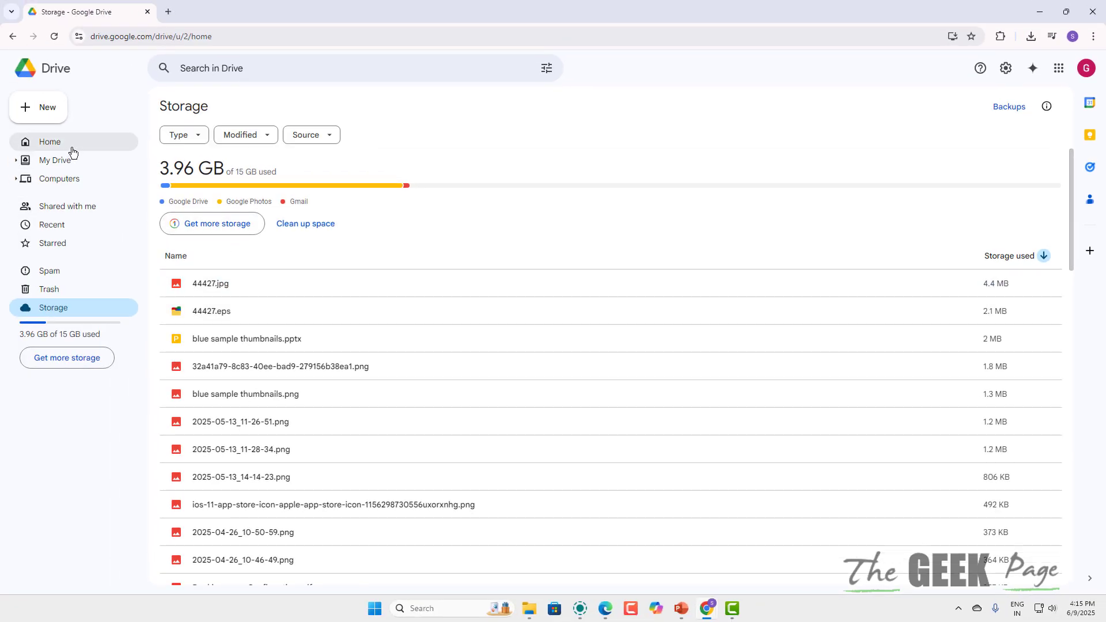
Step: From Home, download the 'screenshots save location' folder as a zip
{"action": "left_click", "coordinate": [49, 142]}
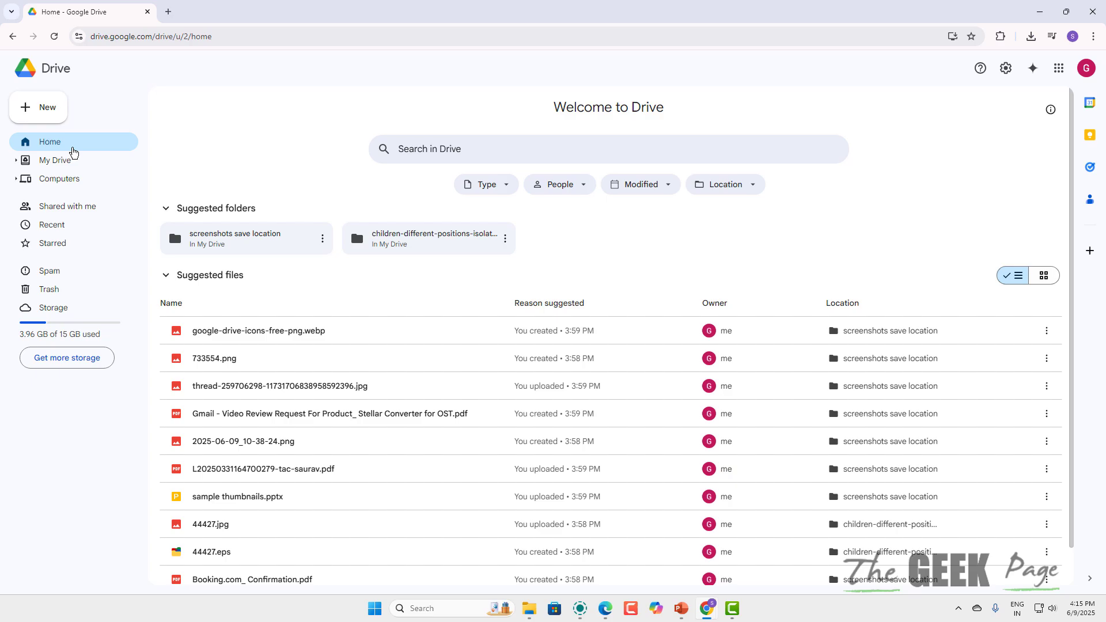
{"action": "mouse_move", "coordinate": [539, 252]}
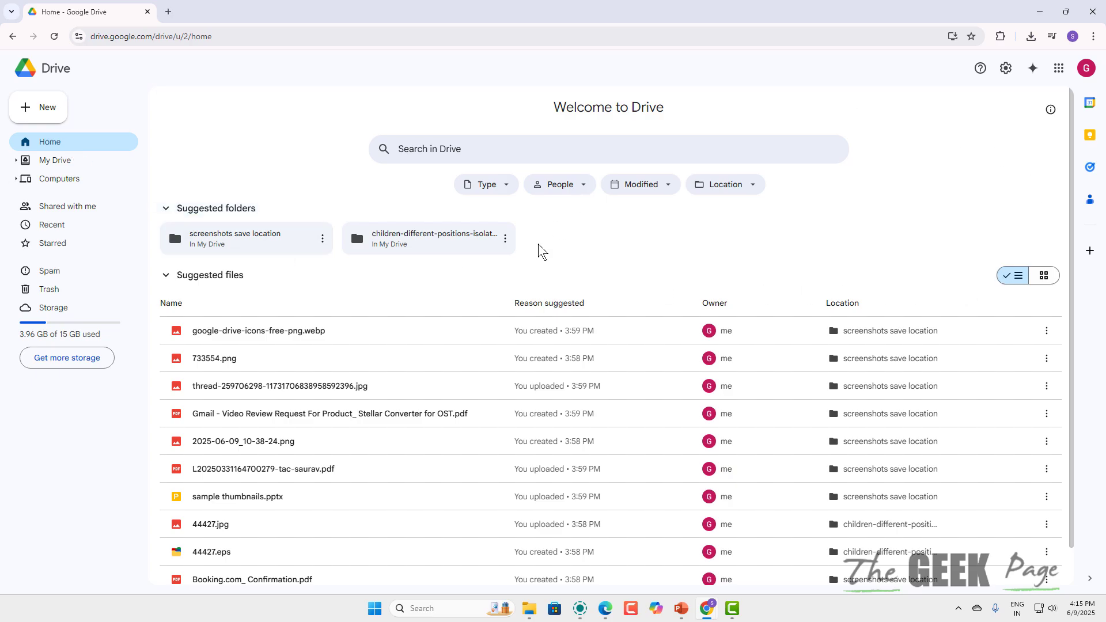
{"action": "mouse_move", "coordinate": [684, 304]}
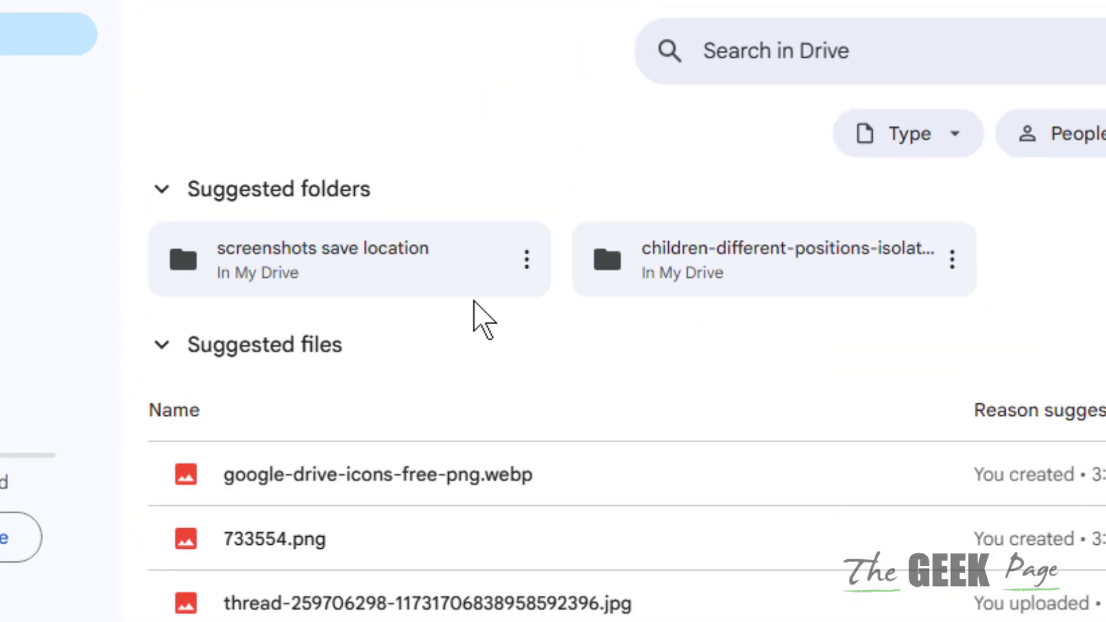
{"action": "left_click", "coordinate": [525, 260]}
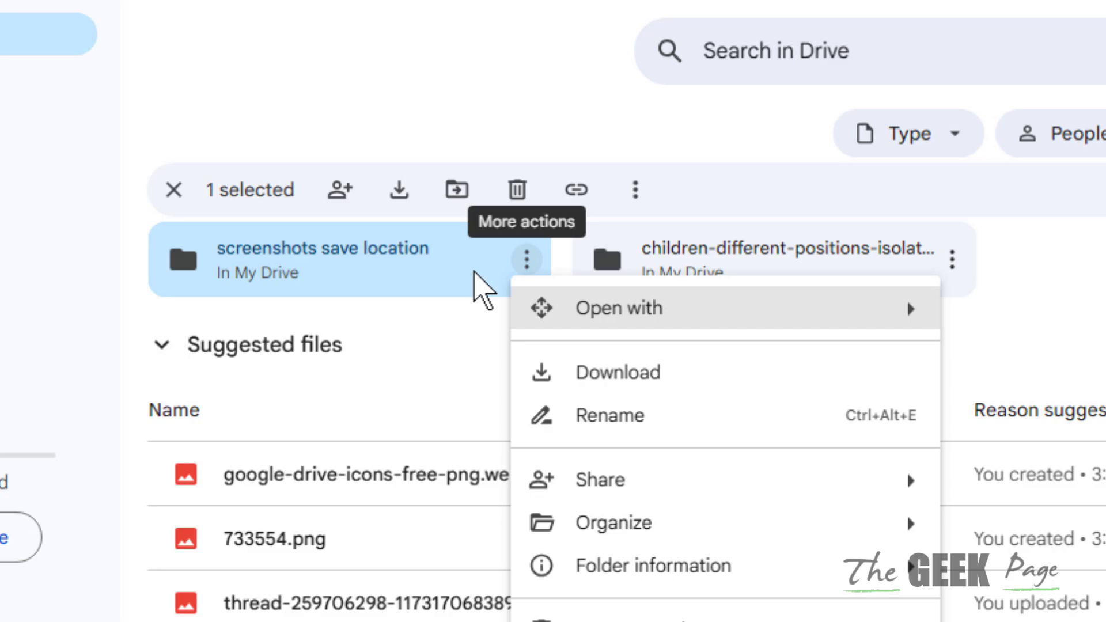
{"action": "mouse_move", "coordinate": [647, 536]}
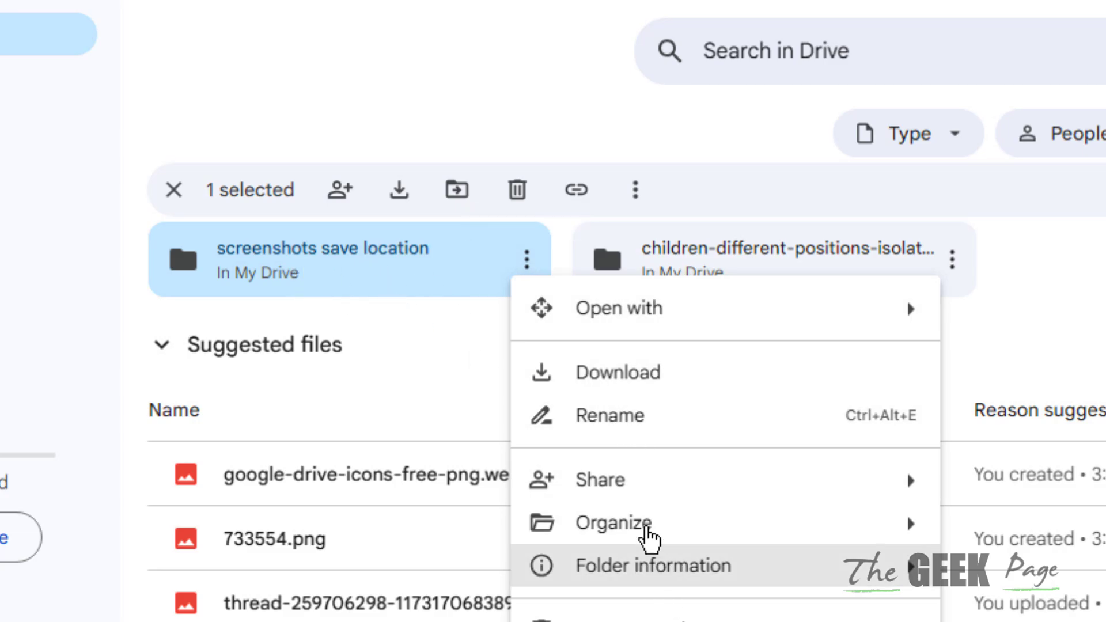
{"action": "left_click", "coordinate": [616, 372]}
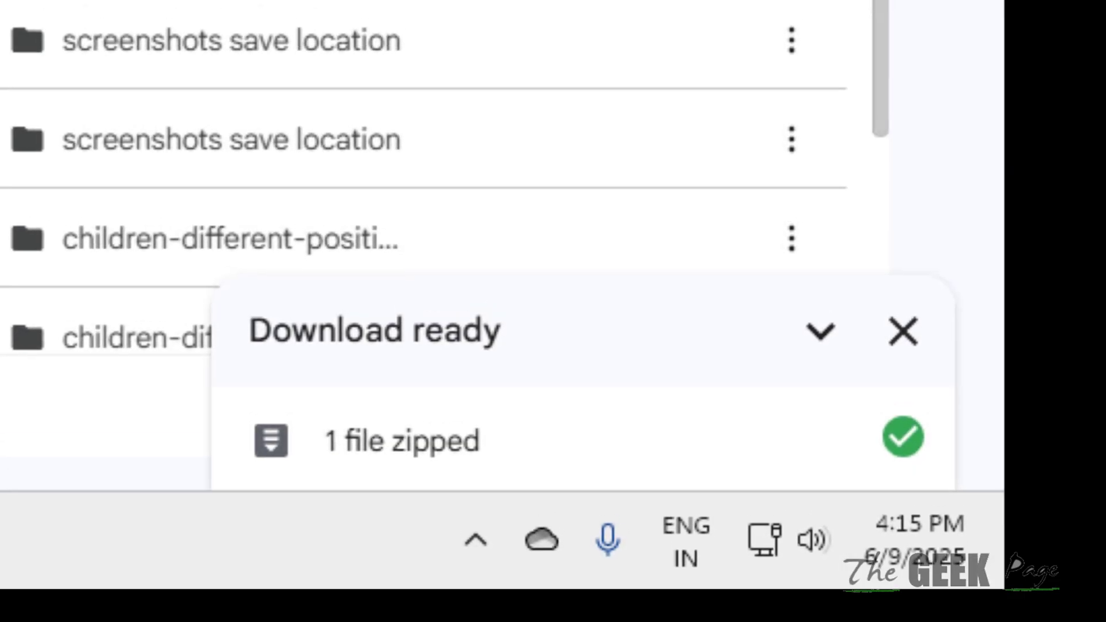
Step: Extract the downloaded zip to the default path, producing the 'screenshots save location' folder
{"action": "left_click", "coordinate": [632, 129]}
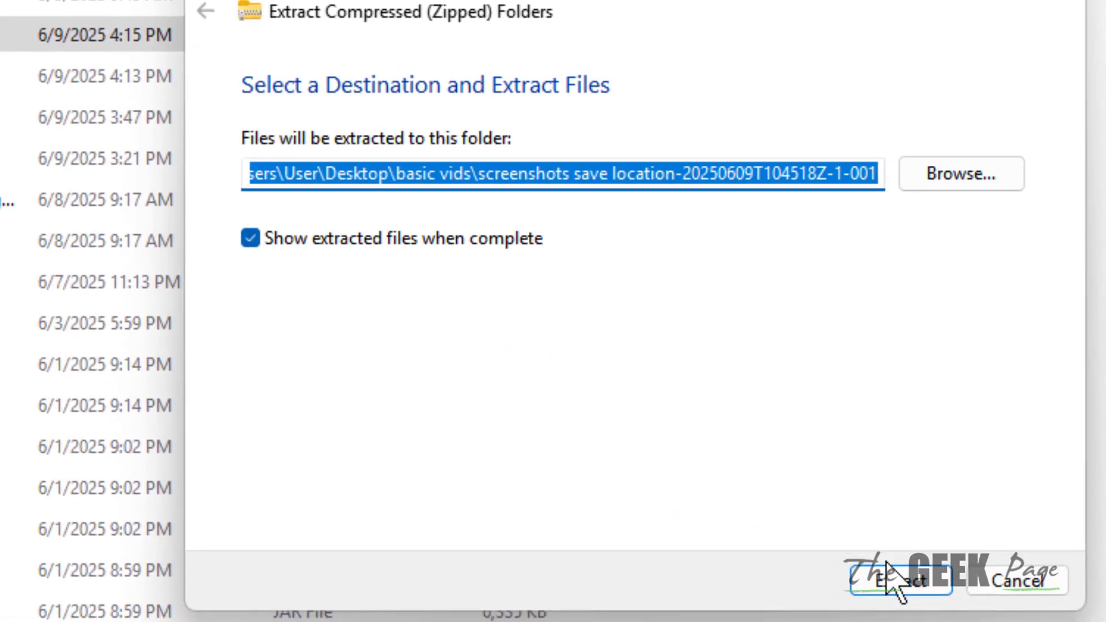
{"action": "left_click", "coordinate": [896, 581]}
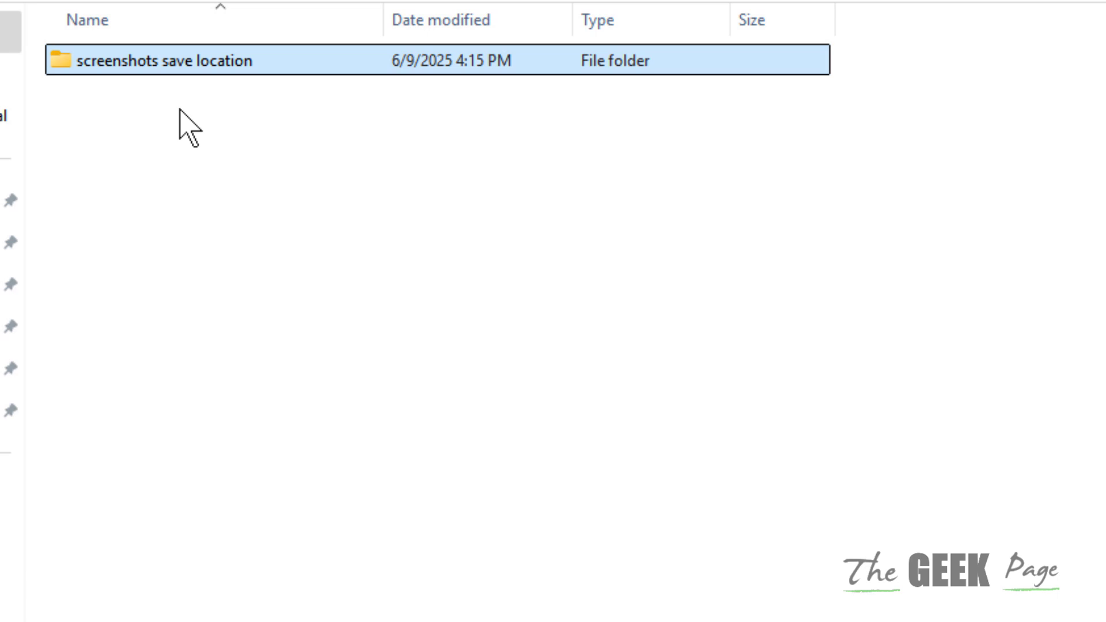
{"action": "right_click", "coordinate": [140, 60]}
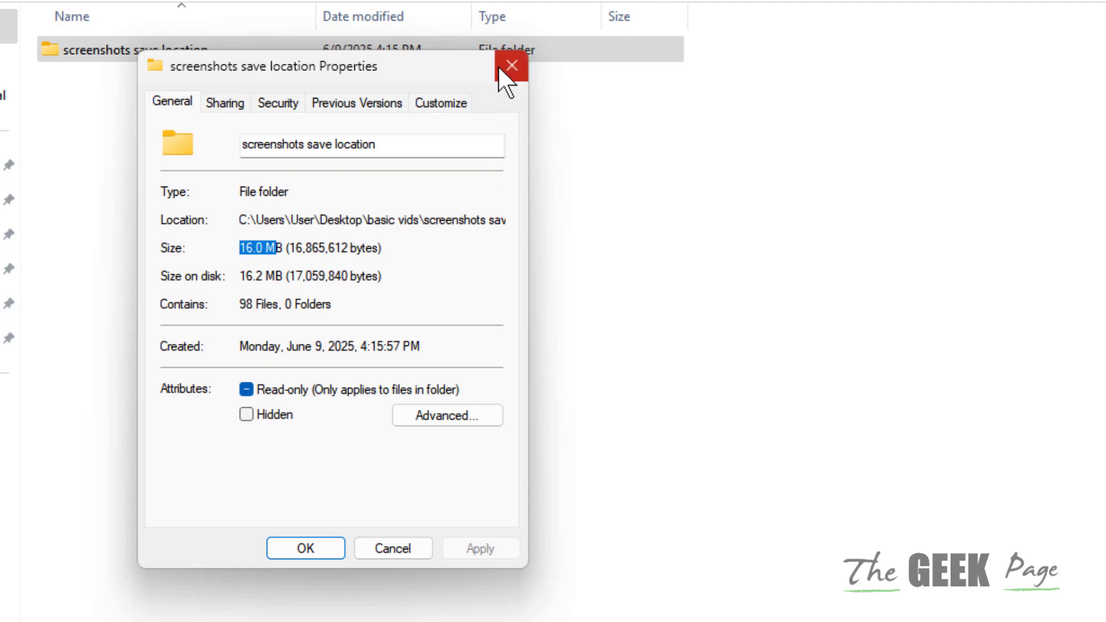
{"action": "left_click", "coordinate": [511, 66]}
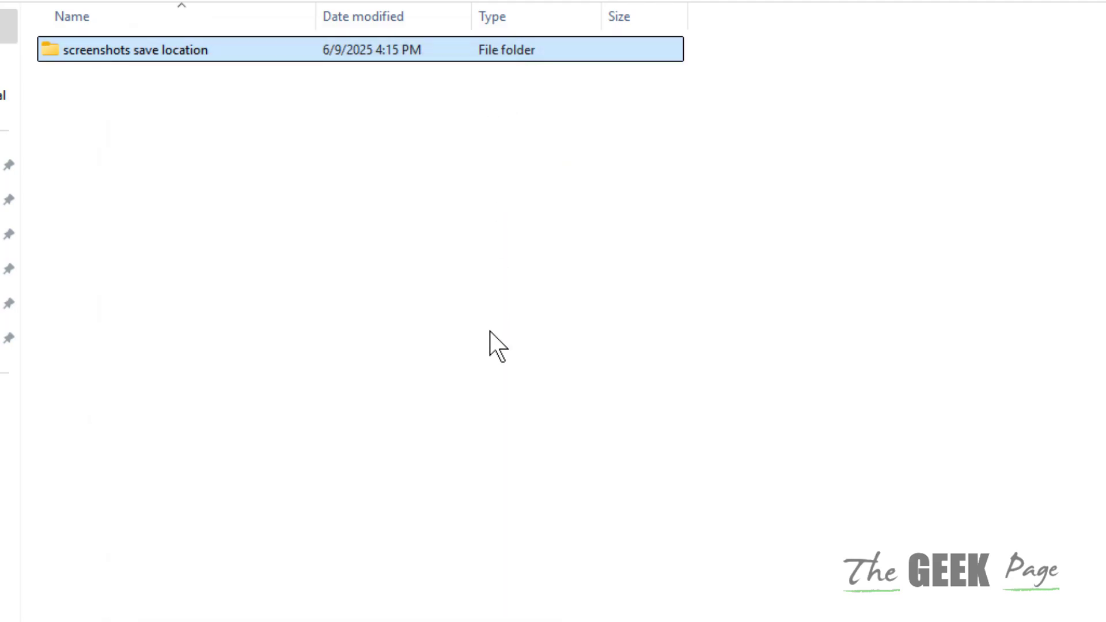